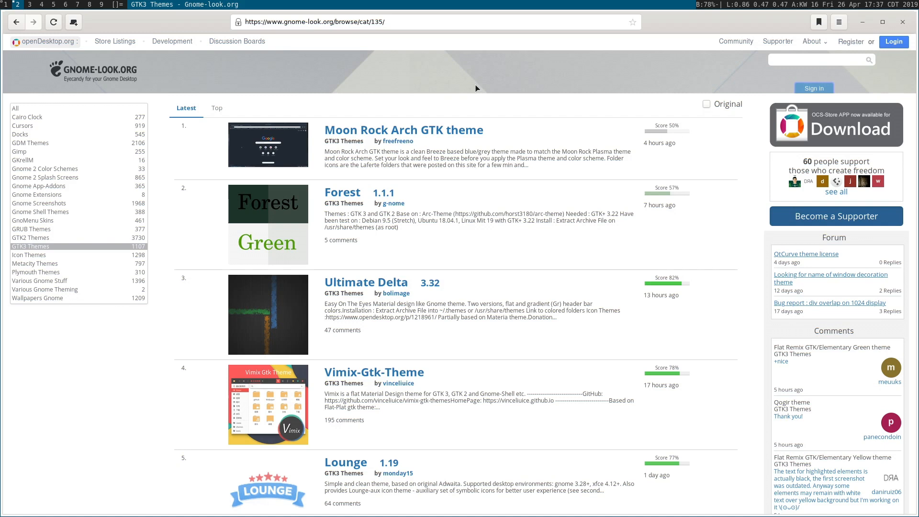
pyautogui.moveTo(97, 103)
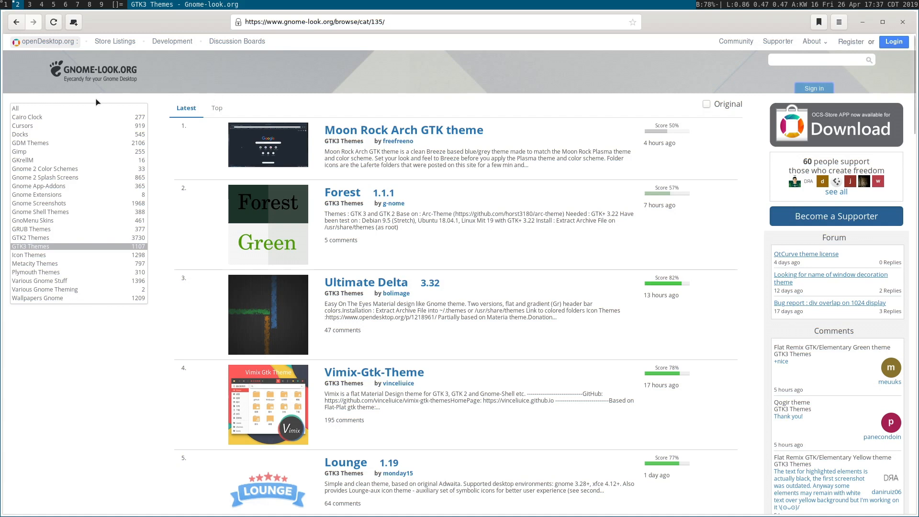
pyautogui.moveTo(243, 53)
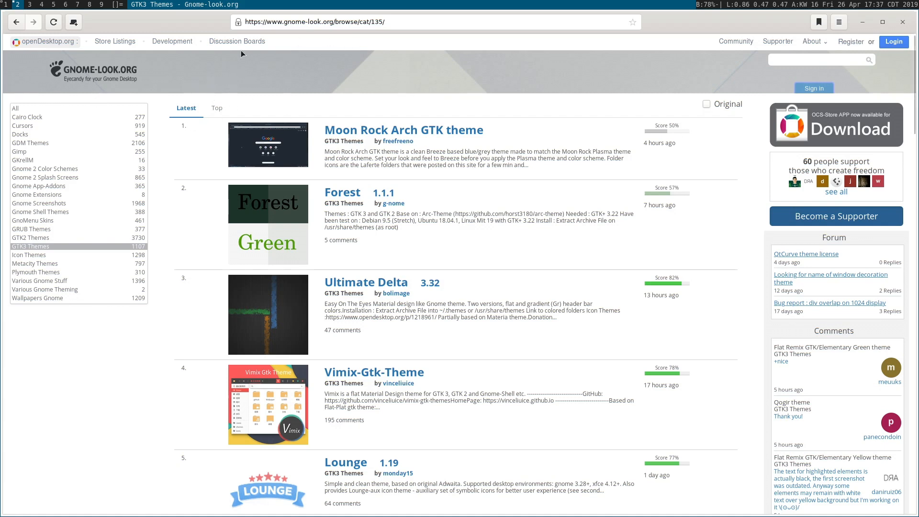
pyautogui.moveTo(39, 186)
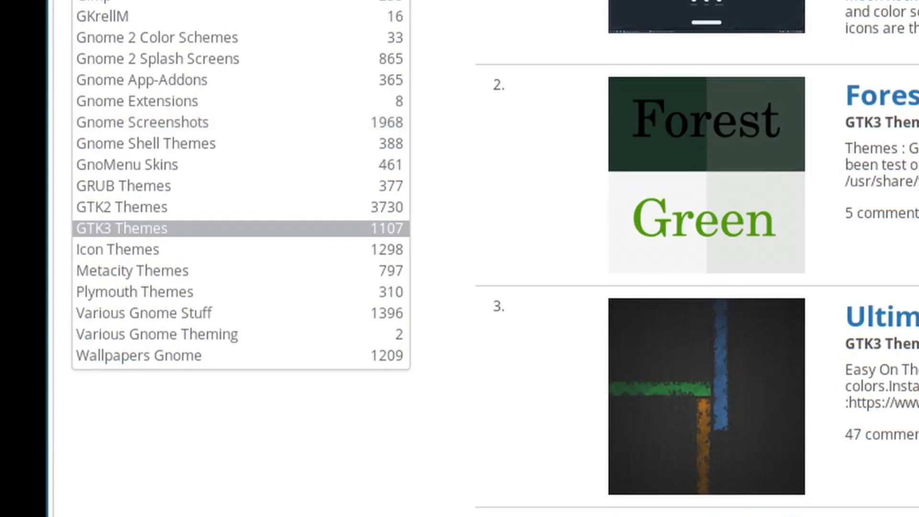
pyautogui.moveTo(673, 178)
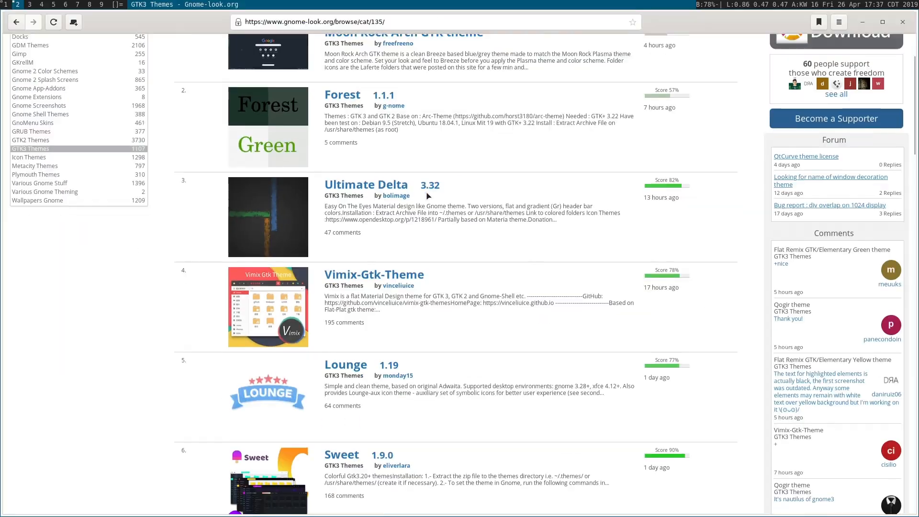
# Step: Sort GNOME-Look.org's GTK3 themes by Top rating, with Sweet ranked first
pyautogui.scroll(-3)
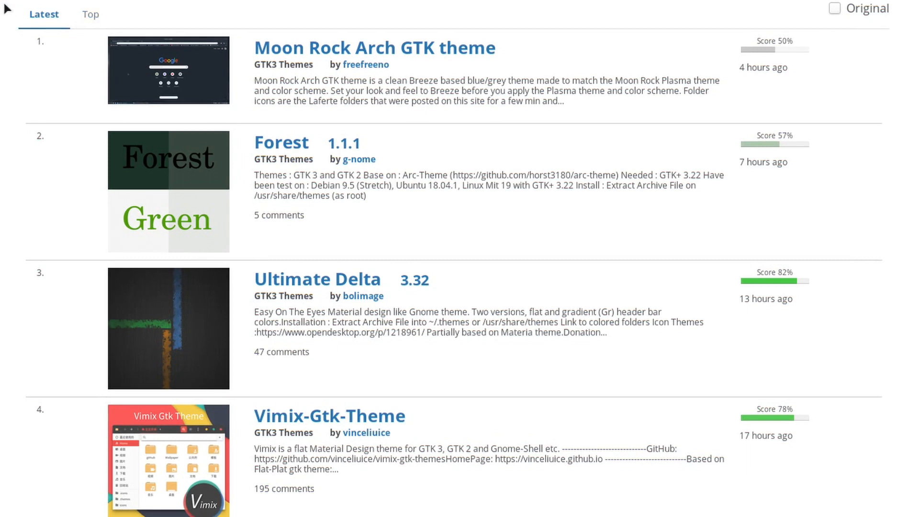
pyautogui.click(89, 14)
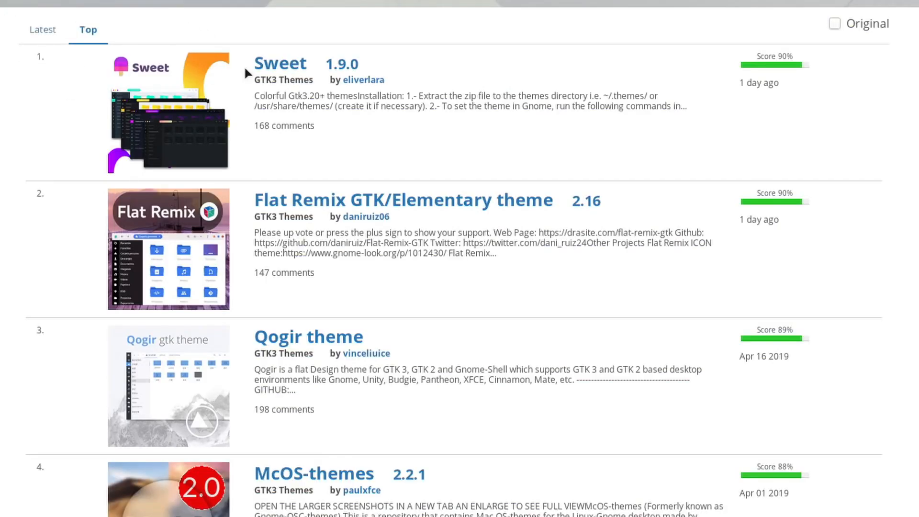
pyautogui.scroll(-3)
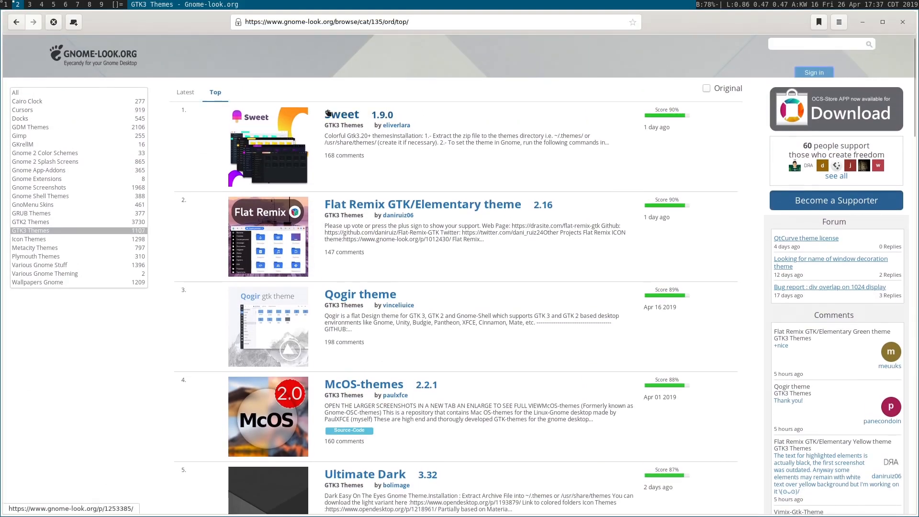
# Step: View the Sweet theme page down to its Description and Installation sections
pyautogui.click(342, 114)
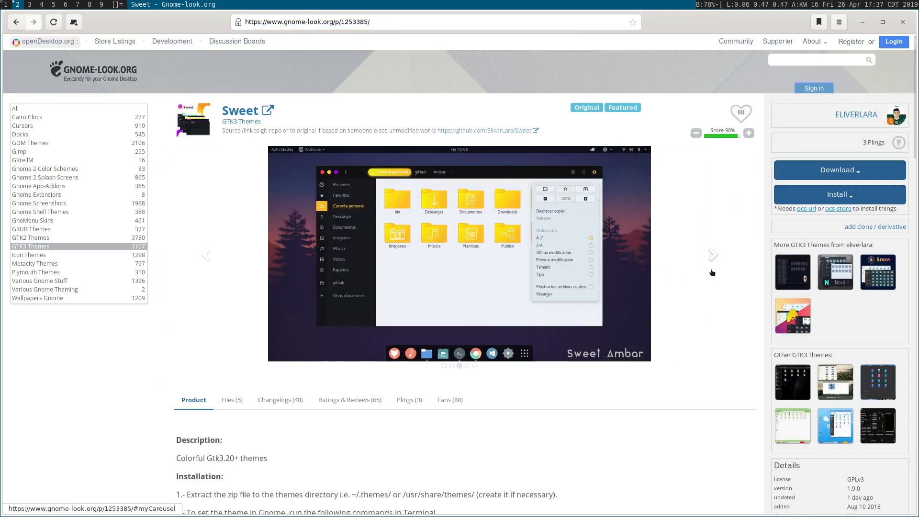
pyautogui.scroll(-3)
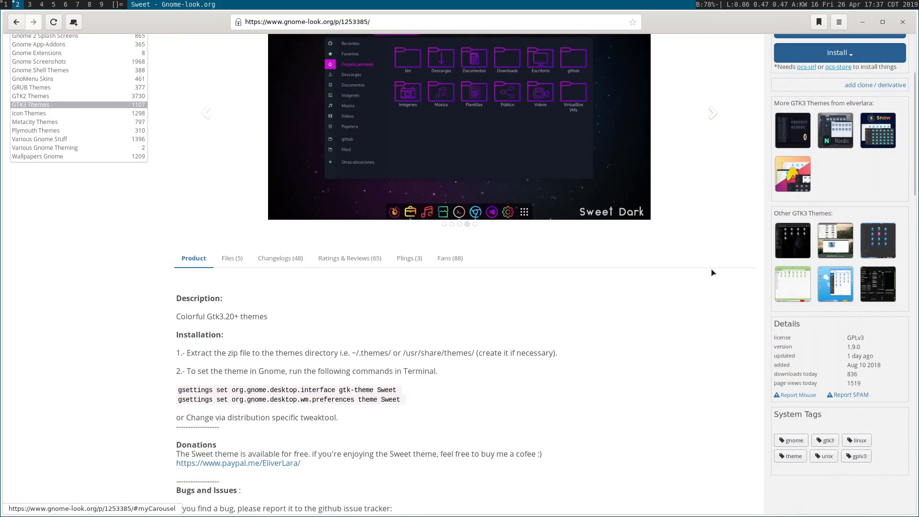
pyautogui.scroll(-3)
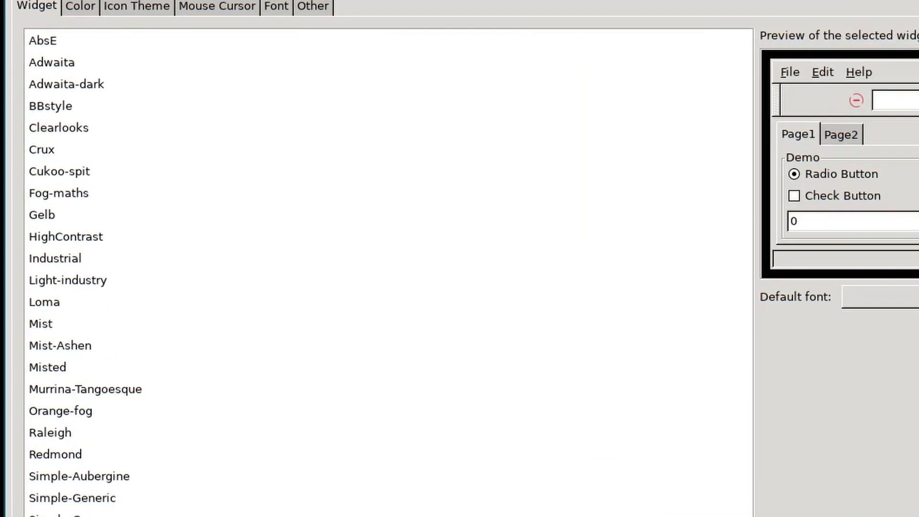
pyautogui.moveTo(266, 52)
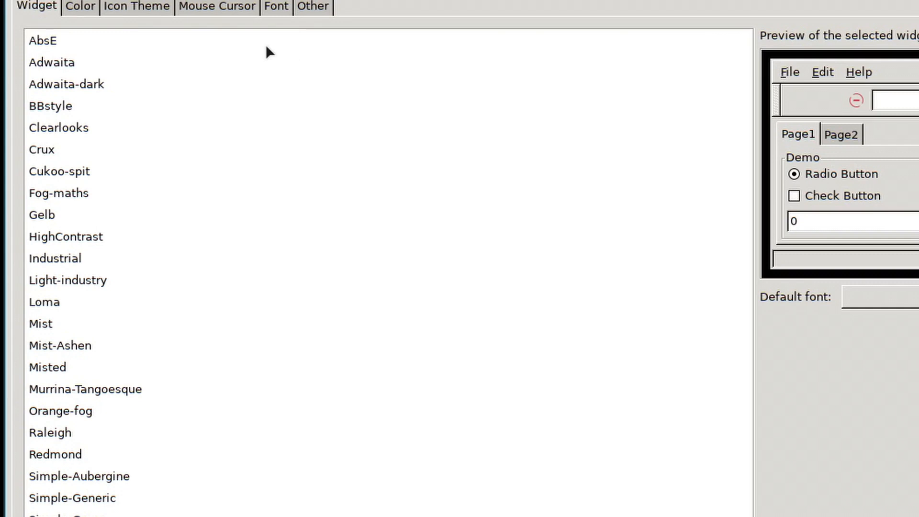
# Step: Preview Crux, Gelb and Loma widget themes, settle on Adwaita-dark, and return to the Top list
pyautogui.click(66, 84)
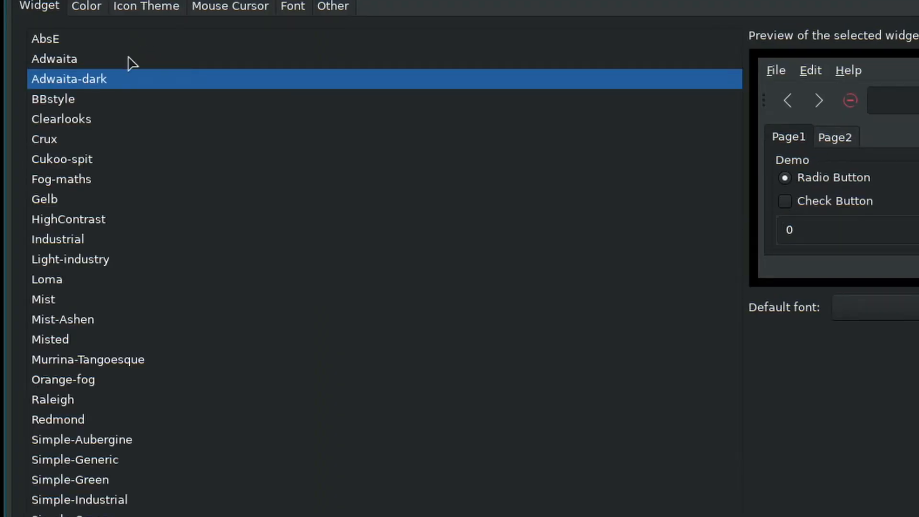
pyautogui.click(44, 139)
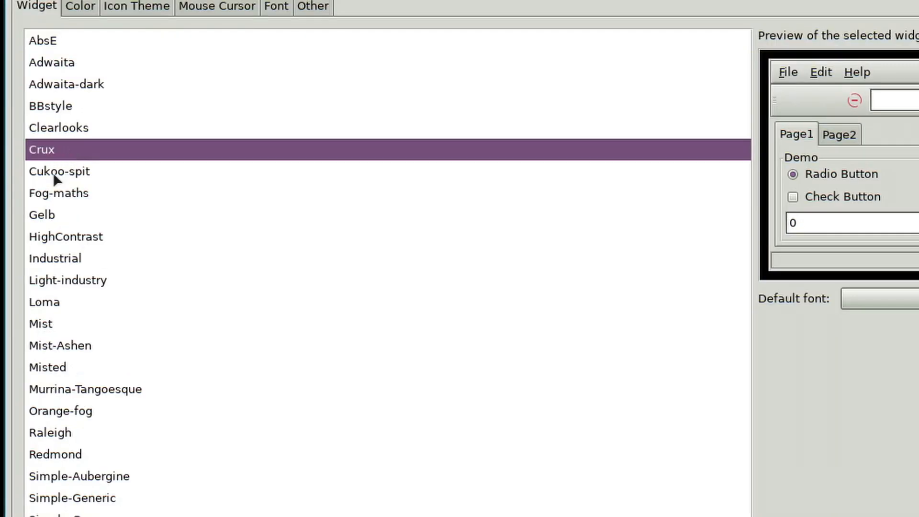
pyautogui.click(42, 215)
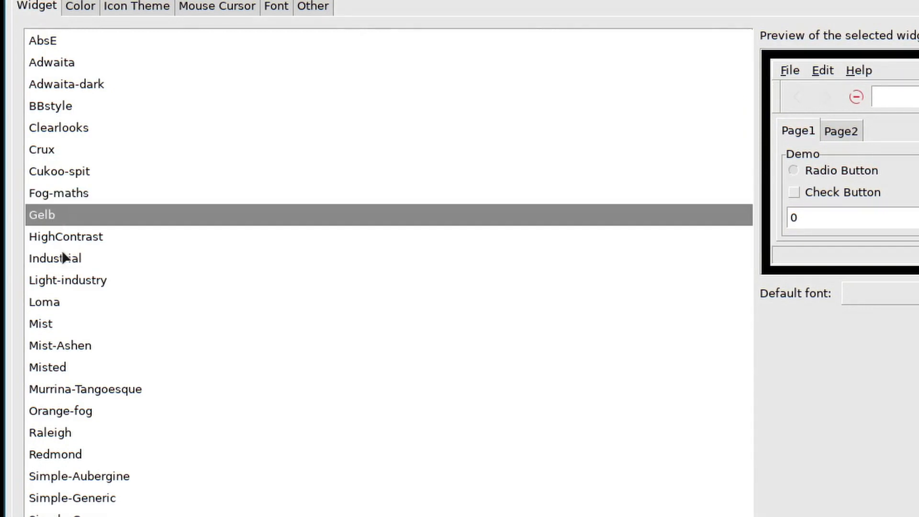
pyautogui.click(43, 300)
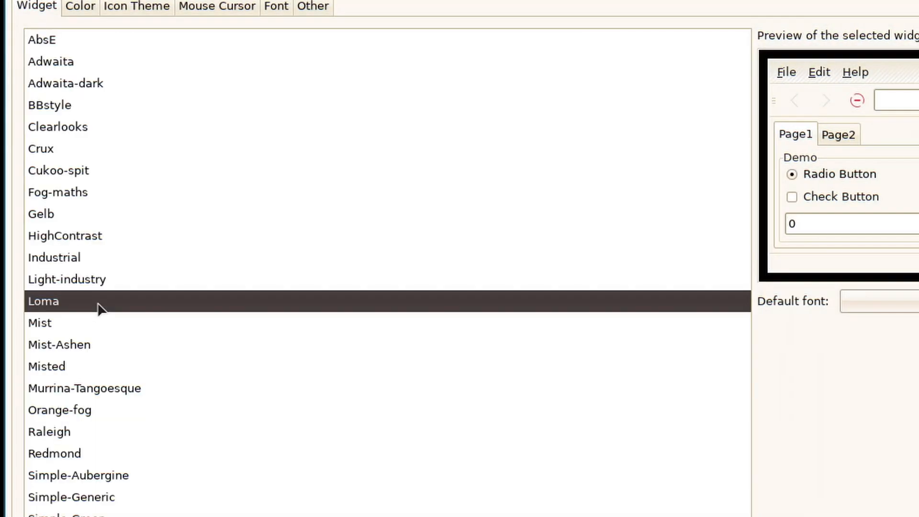
pyautogui.moveTo(162, 76)
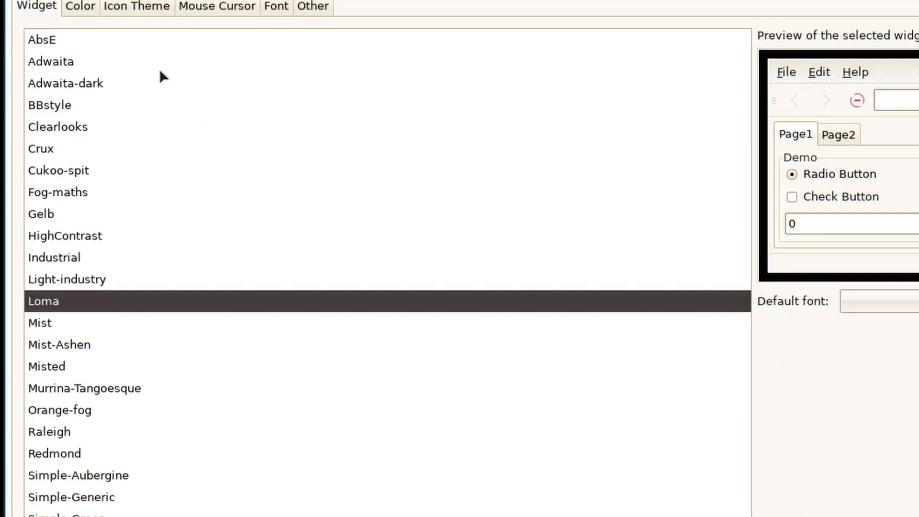
pyautogui.click(65, 83)
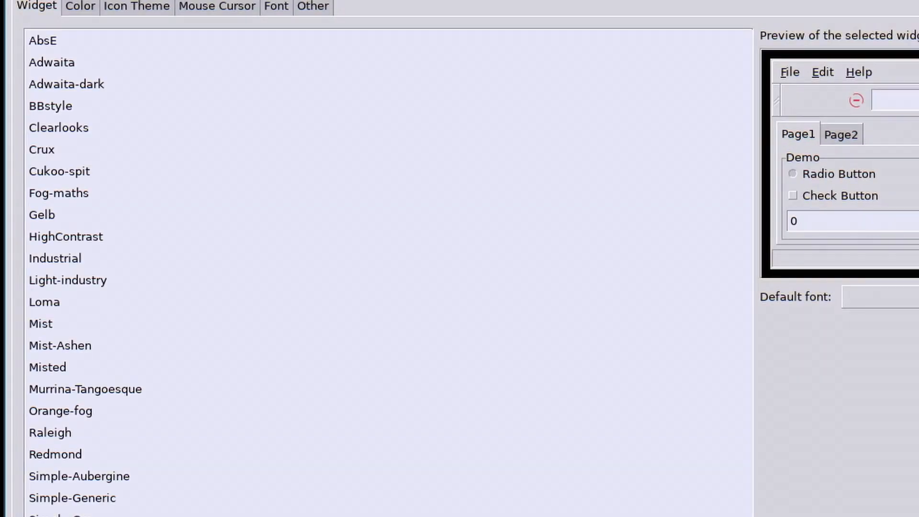
pyautogui.click(66, 84)
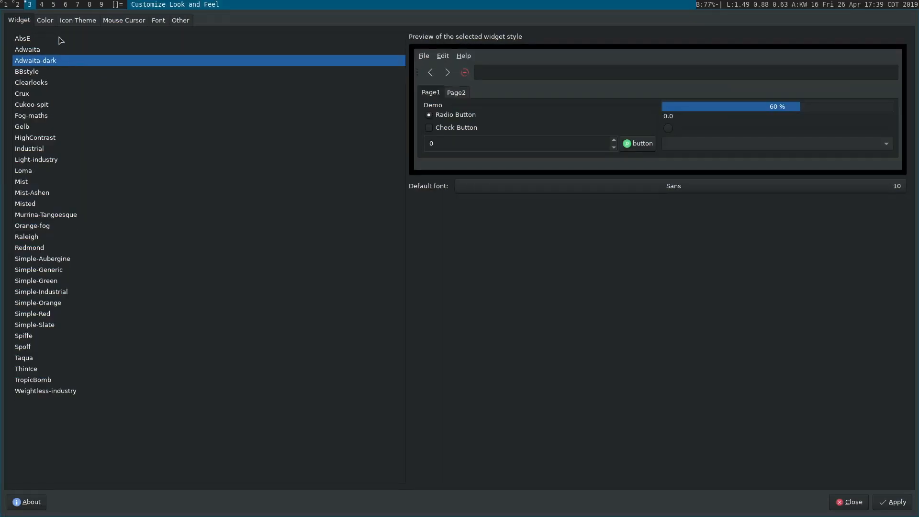
pyautogui.click(23, 40)
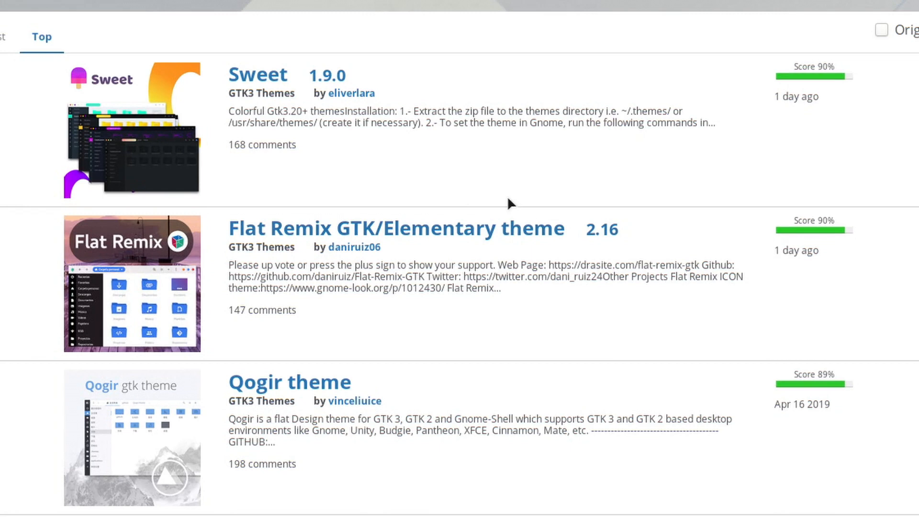
# Step: Browse the Flat Remix GTK preview screenshots and read its Installation section
pyautogui.click(396, 228)
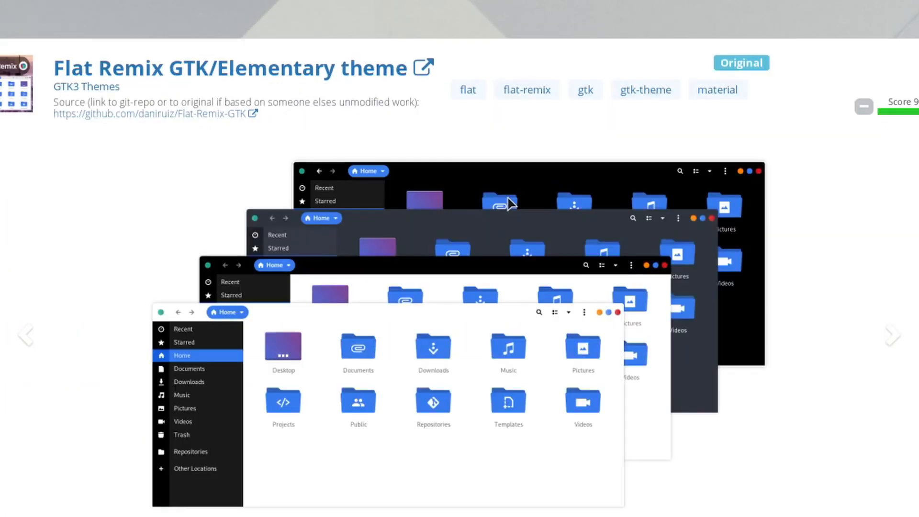
pyautogui.moveTo(884, 329)
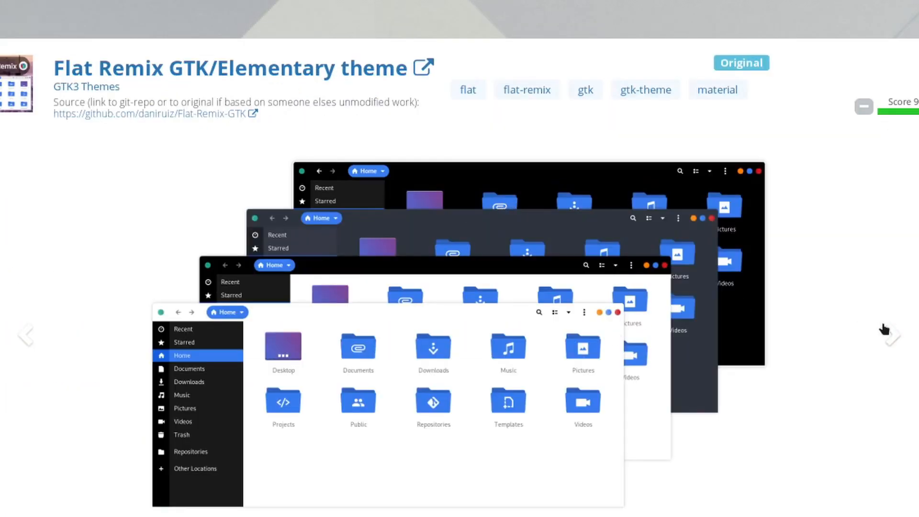
pyautogui.click(891, 326)
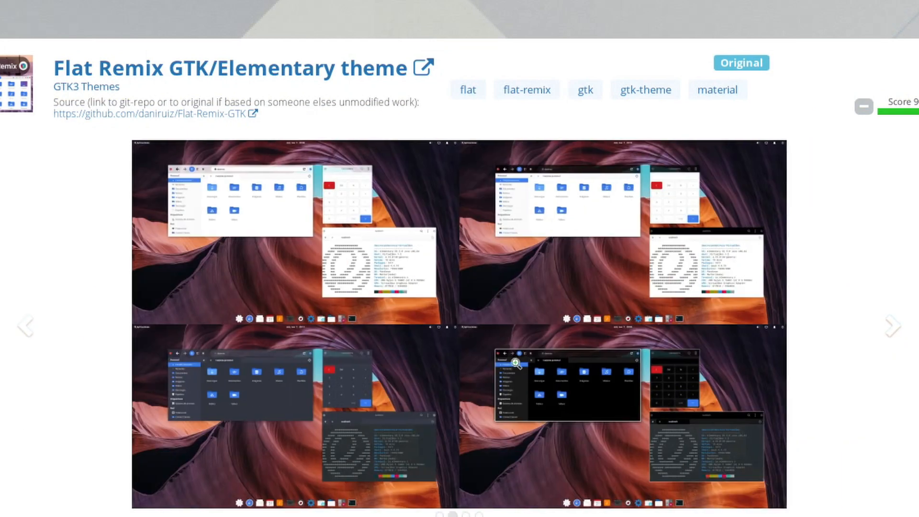
pyautogui.scroll(-3)
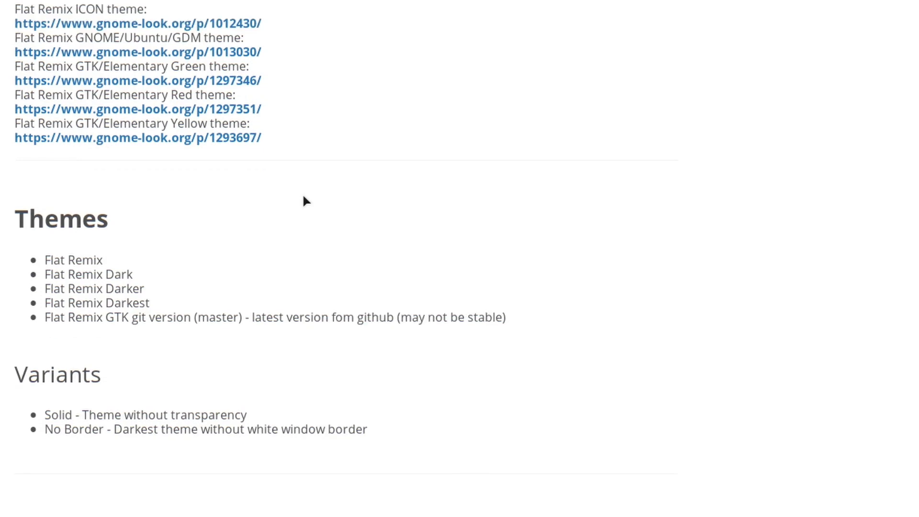
pyautogui.scroll(-3)
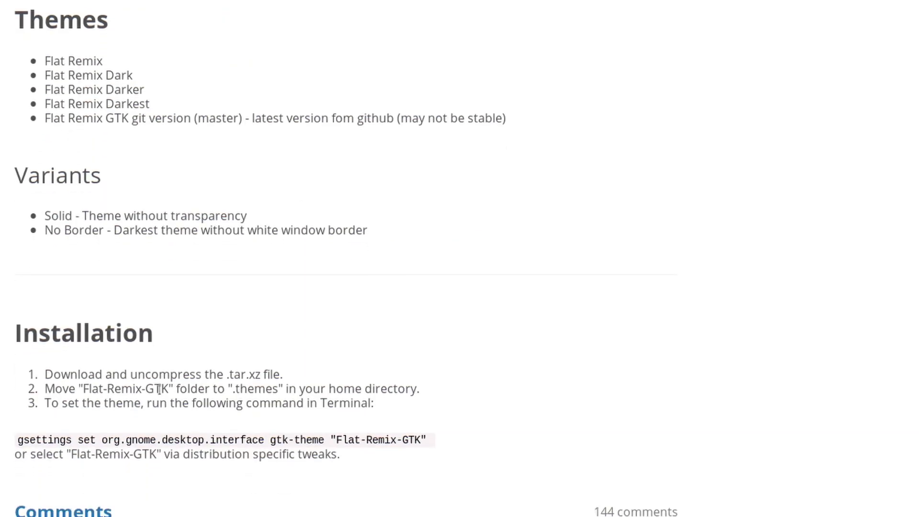
pyautogui.moveTo(338, 360)
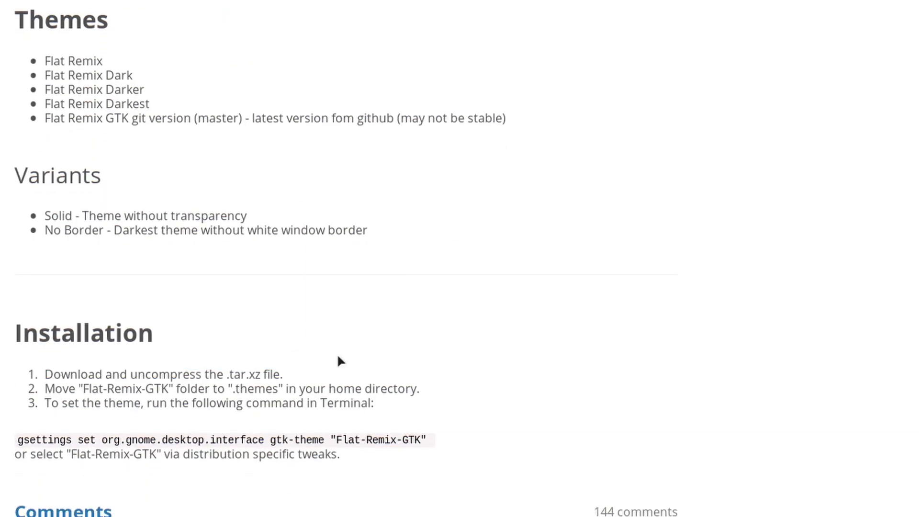
pyautogui.moveTo(293, 378)
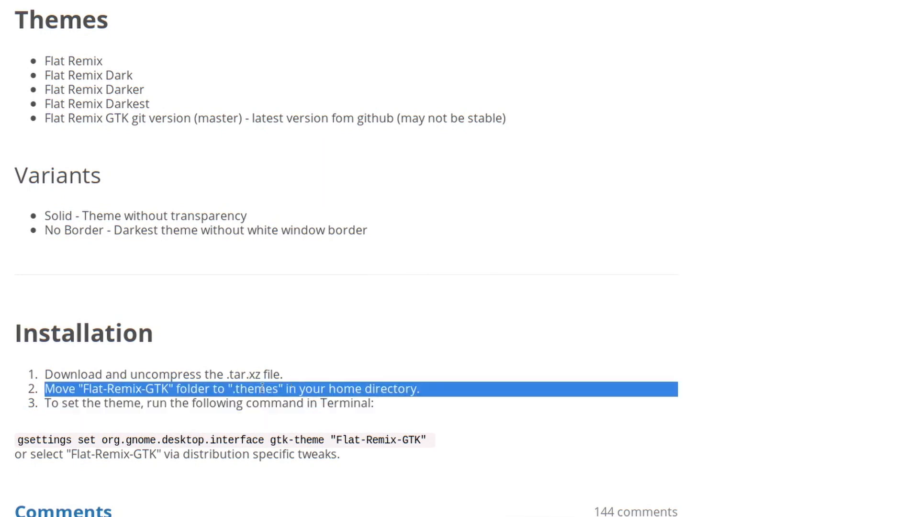
pyautogui.scroll(-3)
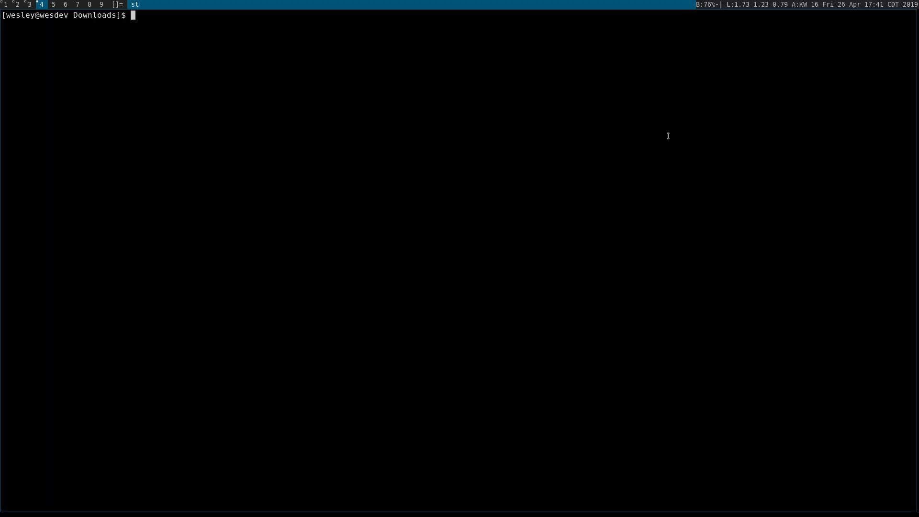
# Step: Confirm flat-remix-gtk-master.zip is in Downloads and unzip it
pyautogui.write('ls flat-remix-gtk-master.zip')
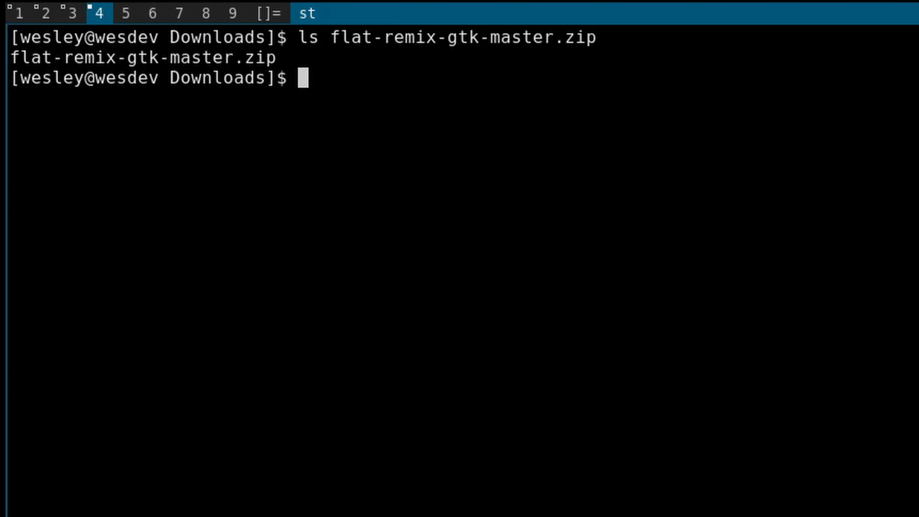
pyautogui.write('unzip flat-remix-gtk-master.zip')
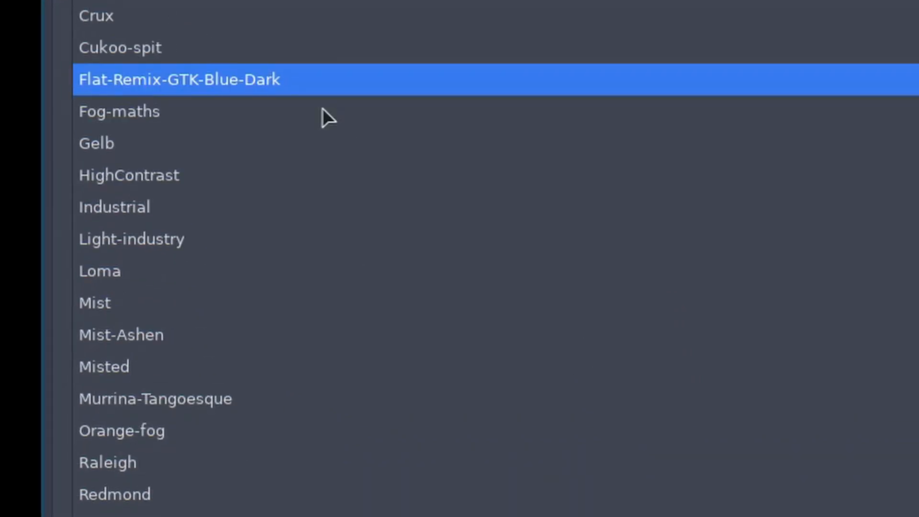
pyautogui.moveTo(176, 75)
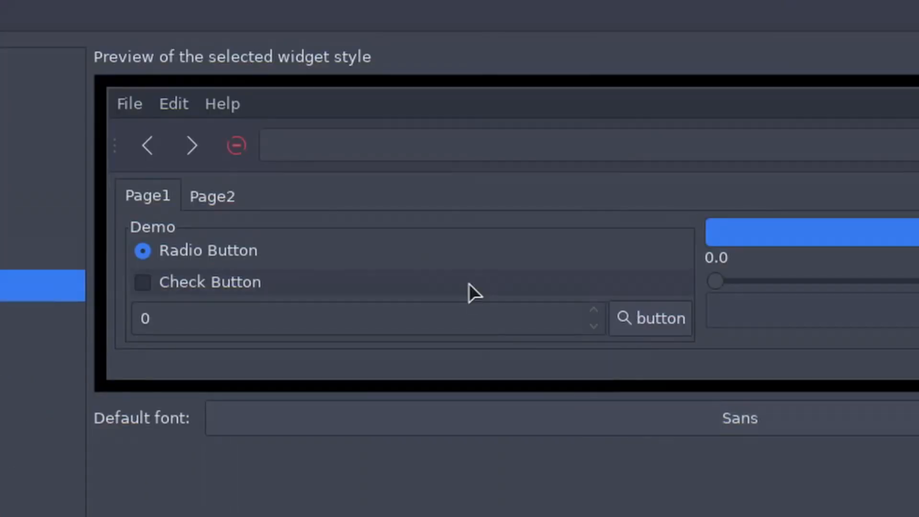
pyautogui.moveTo(577, 219)
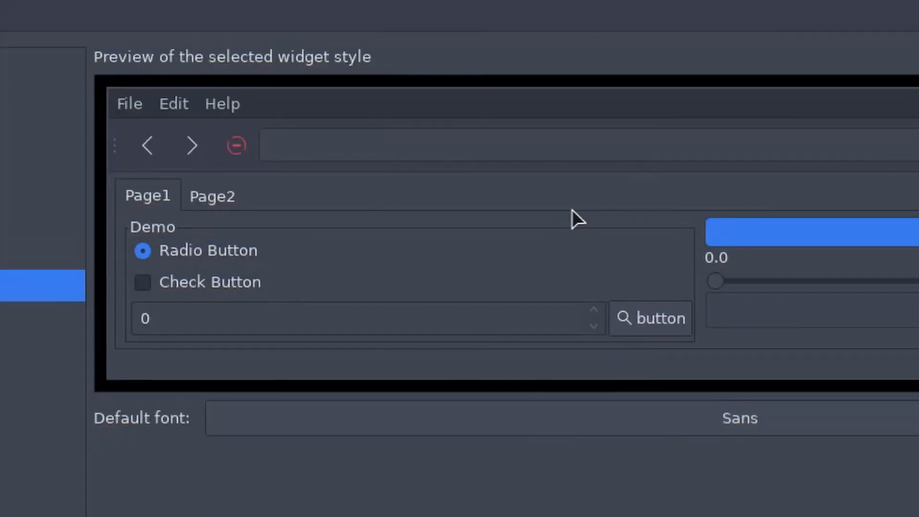
pyautogui.moveTo(873, 259)
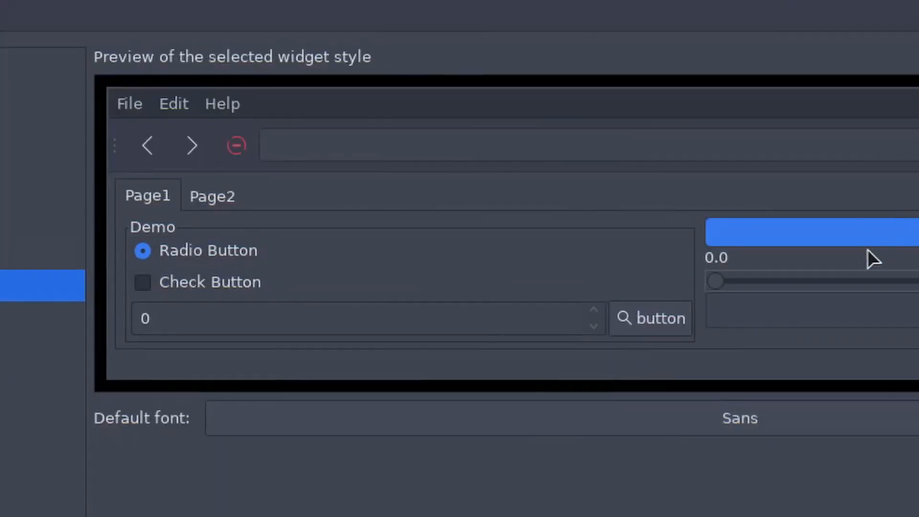
pyautogui.moveTo(791, 297)
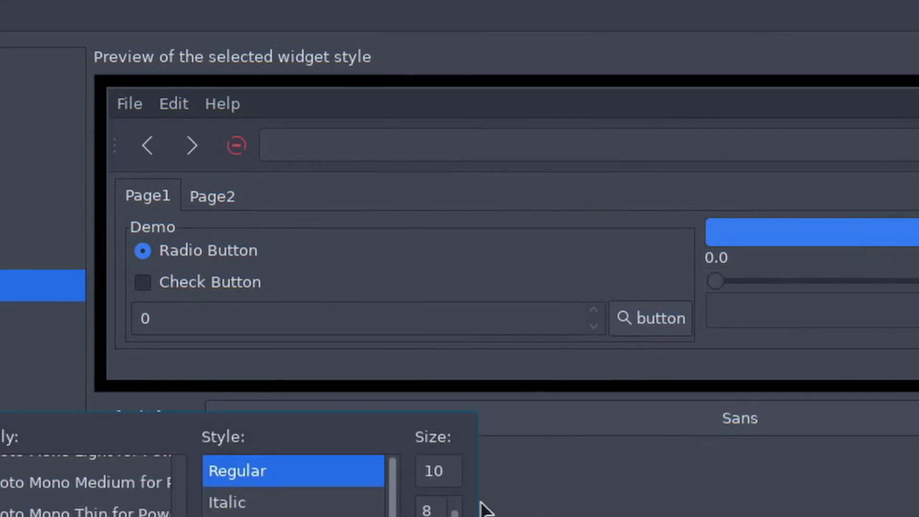
# Step: Set the default Sans font to size 12 and apply the Flat-Remix-GTK-Blue-Dark theme
pyautogui.click(542, 214)
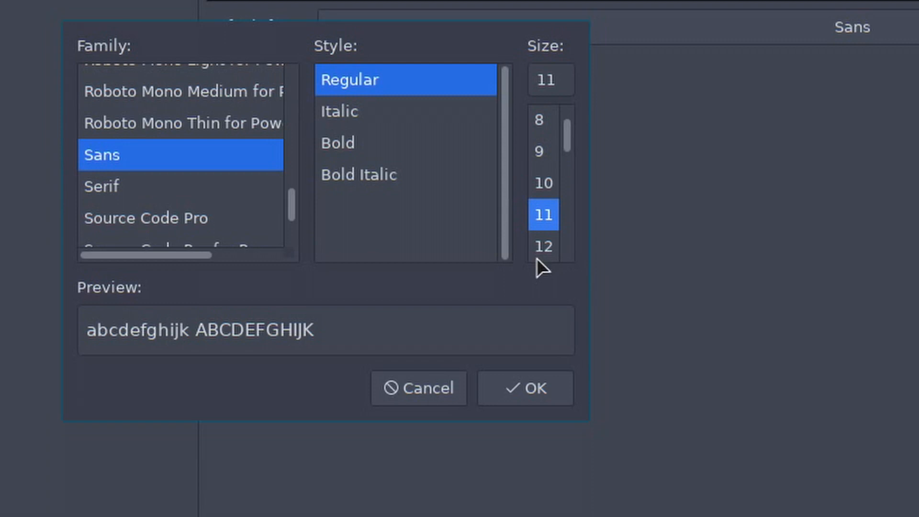
pyautogui.click(542, 246)
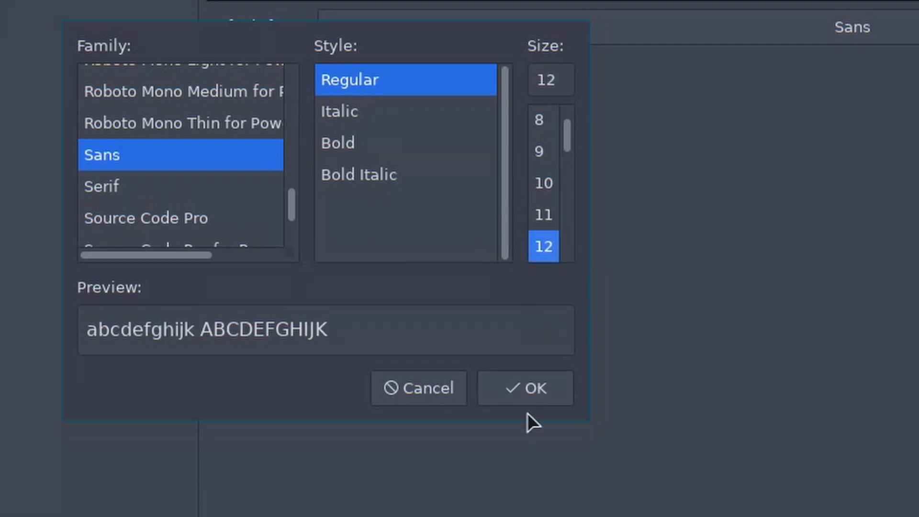
pyautogui.click(523, 388)
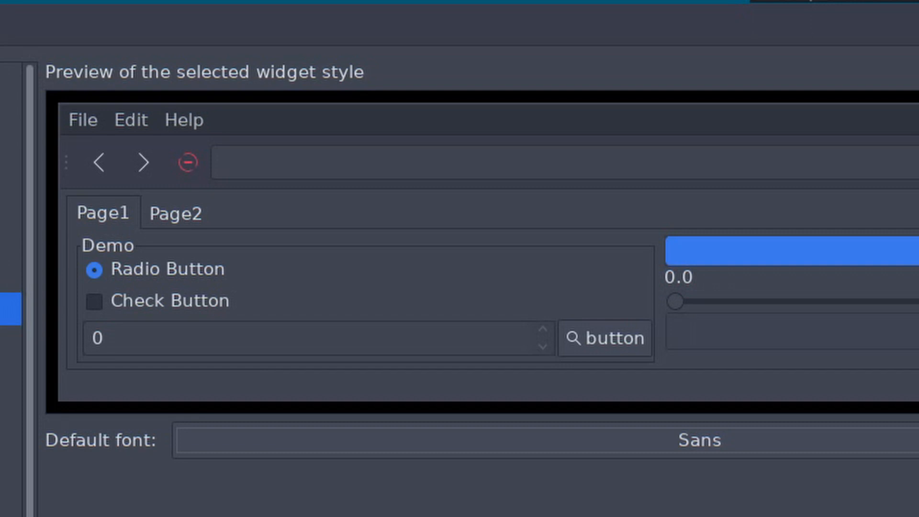
pyautogui.click(61, 133)
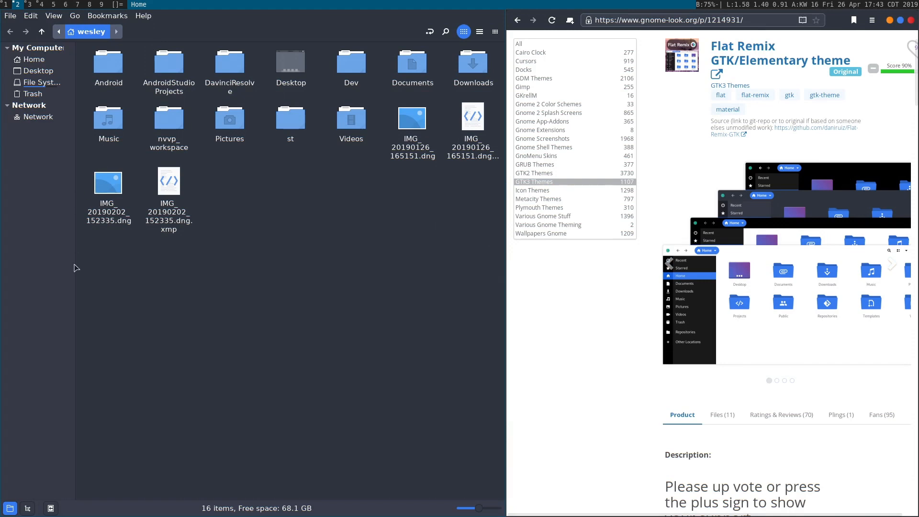
pyautogui.moveTo(431, 281)
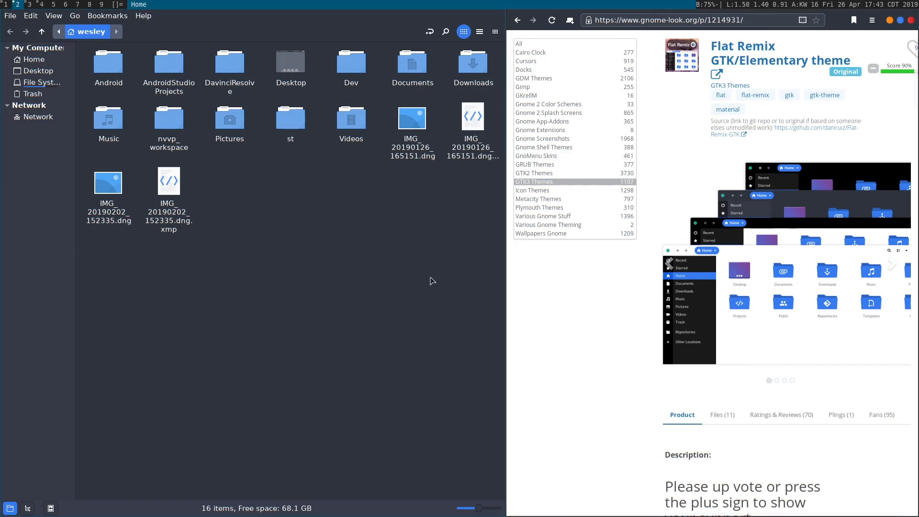